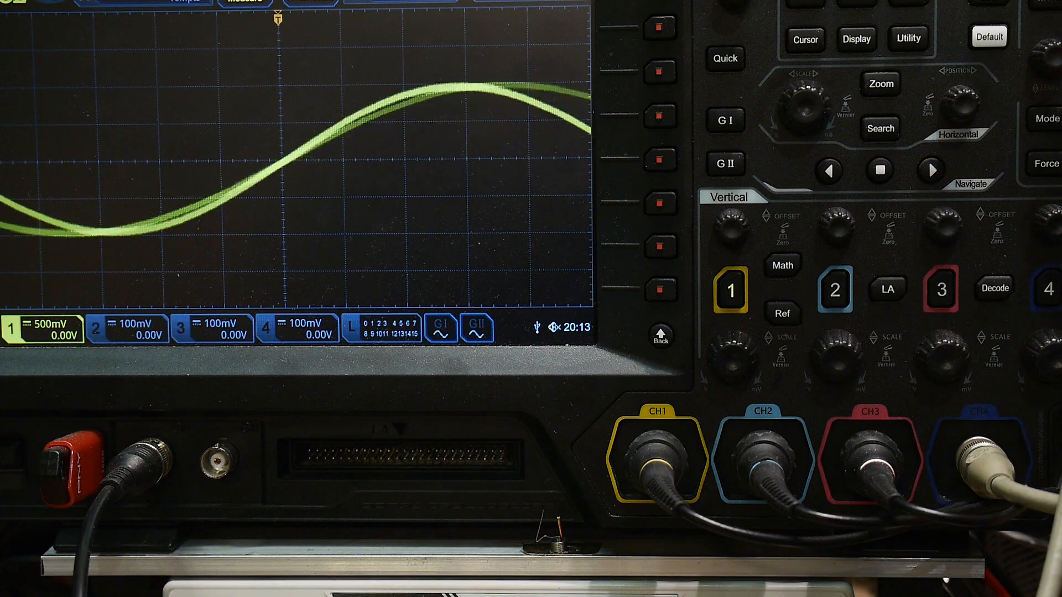
# Show the trigger panel with Edge type, source CH1, rising slope, DC coupling, 8ns holdoff
pyautogui.click(662, 71)
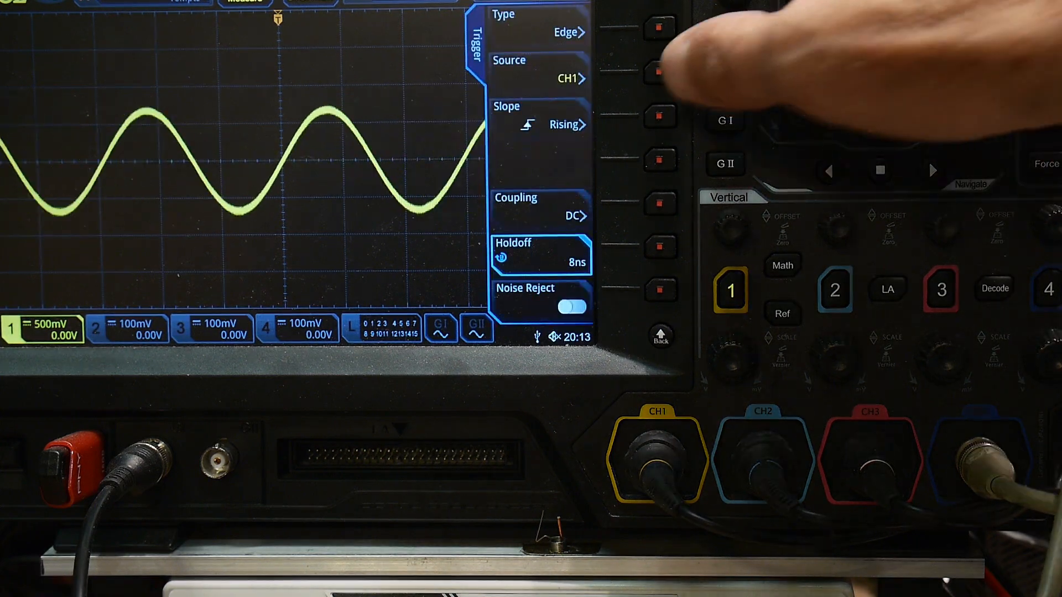